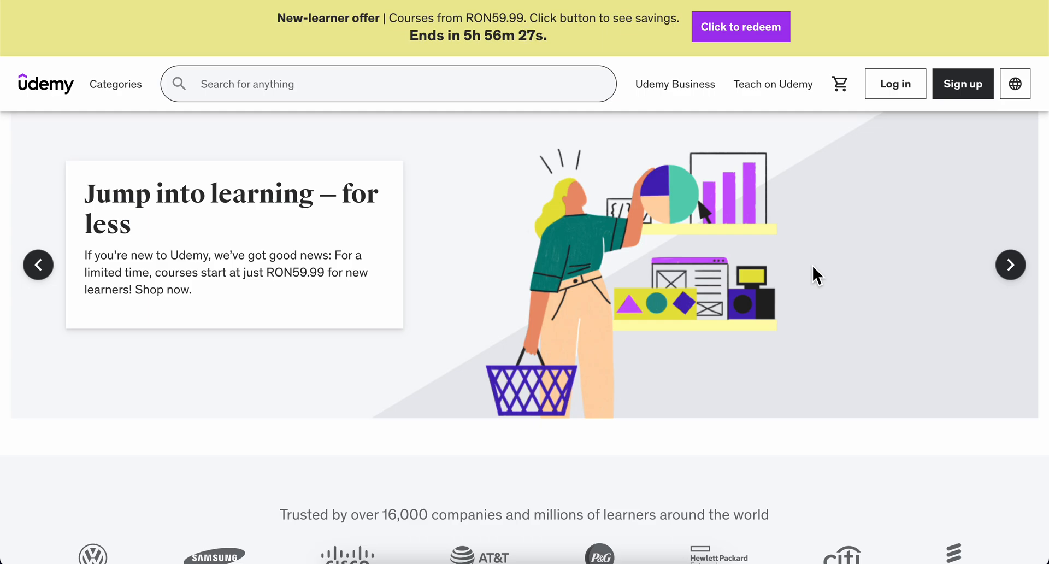
mouse_move(600, 181)
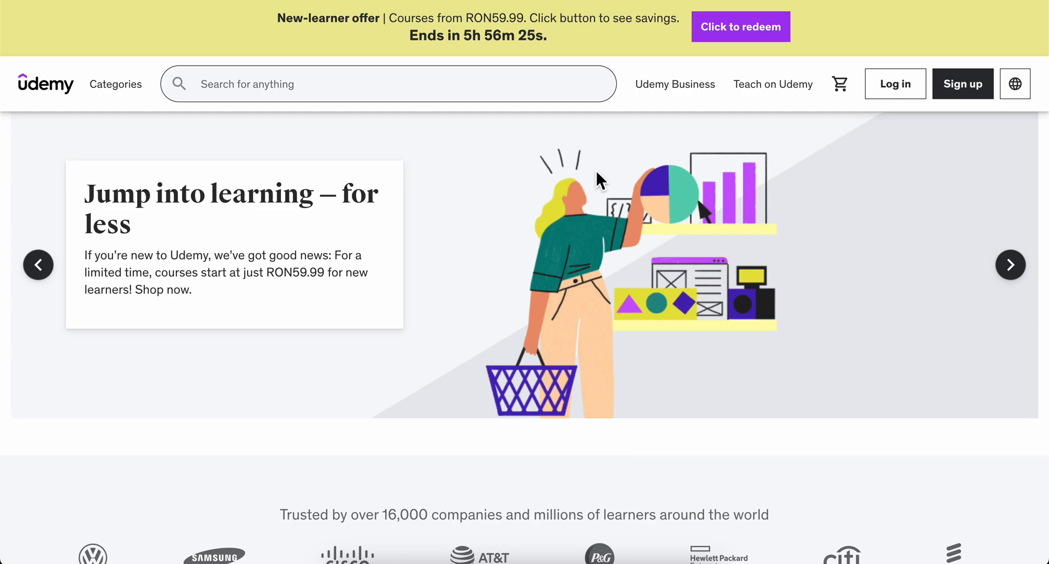
Open Udemy's Categories menu to browse the course categories
scroll("down", 3)
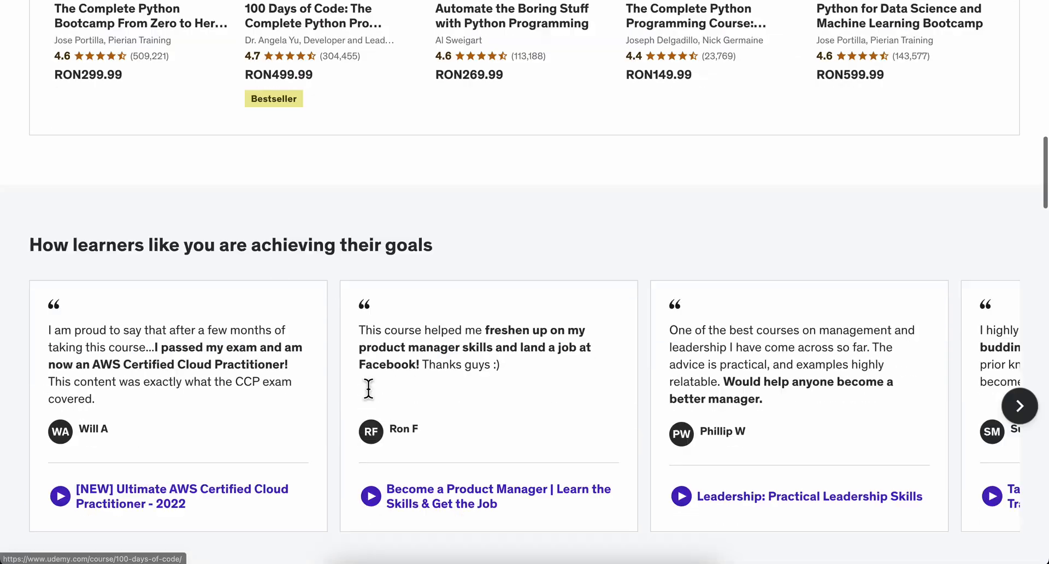
scroll("down", 3)
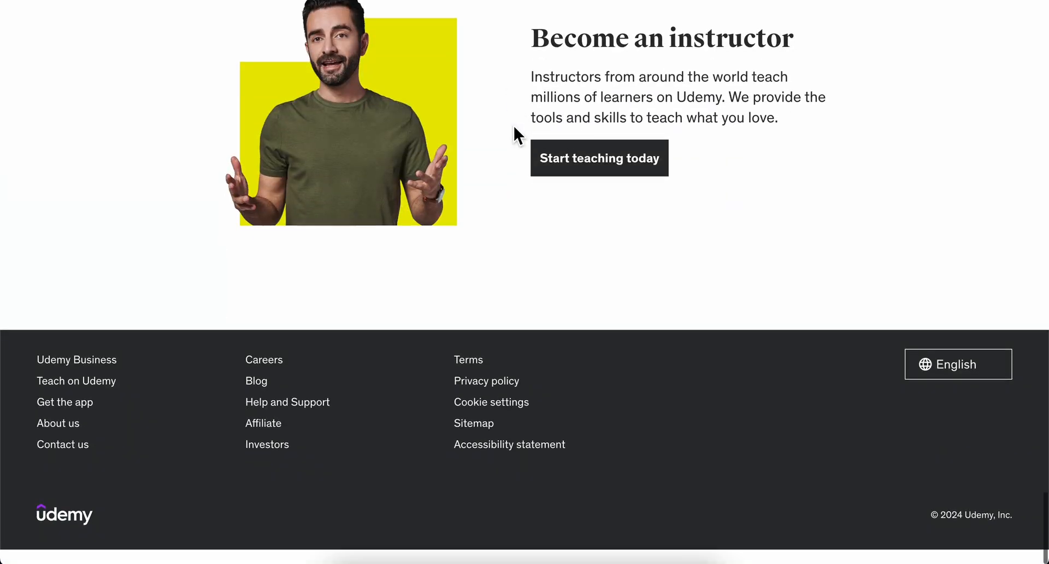
scroll("up", 3)
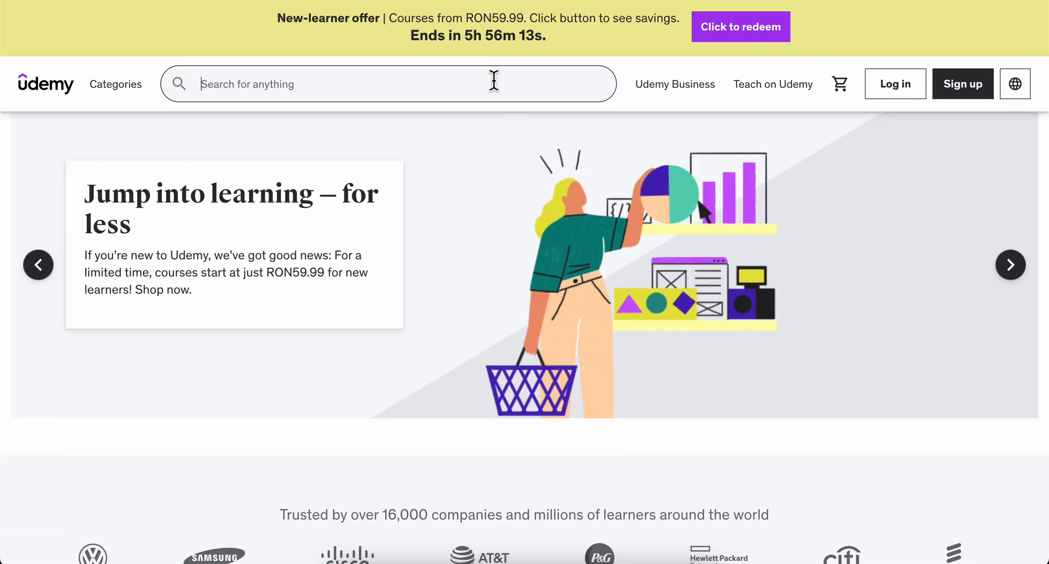
left_click(115, 84)
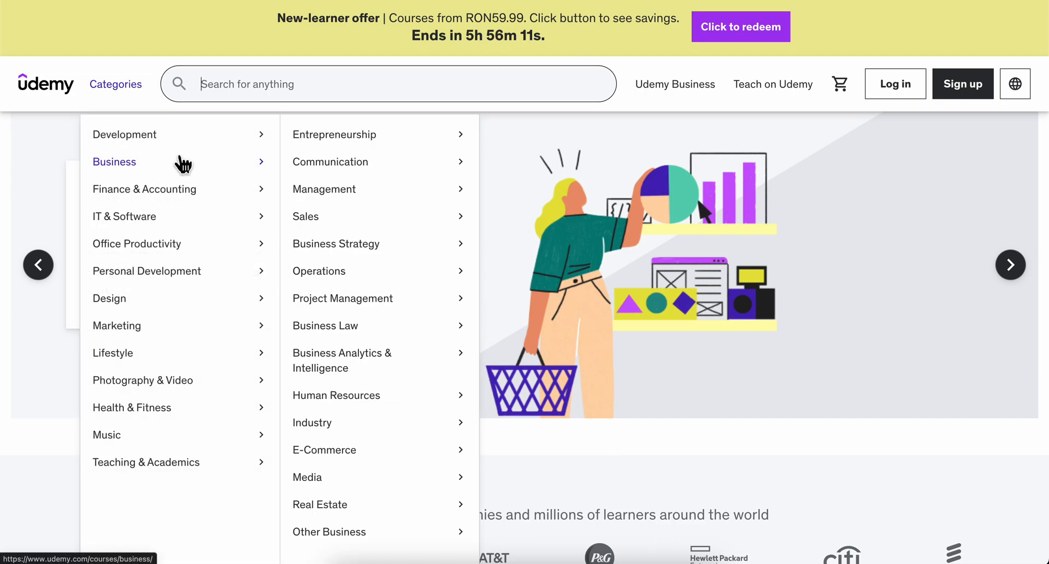
mouse_move(125, 134)
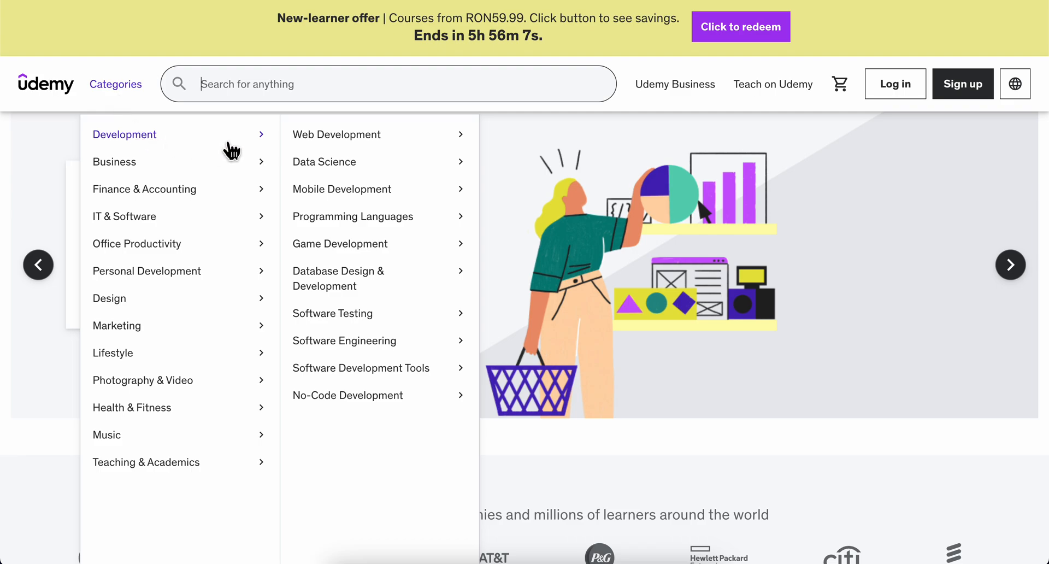
mouse_move(337, 134)
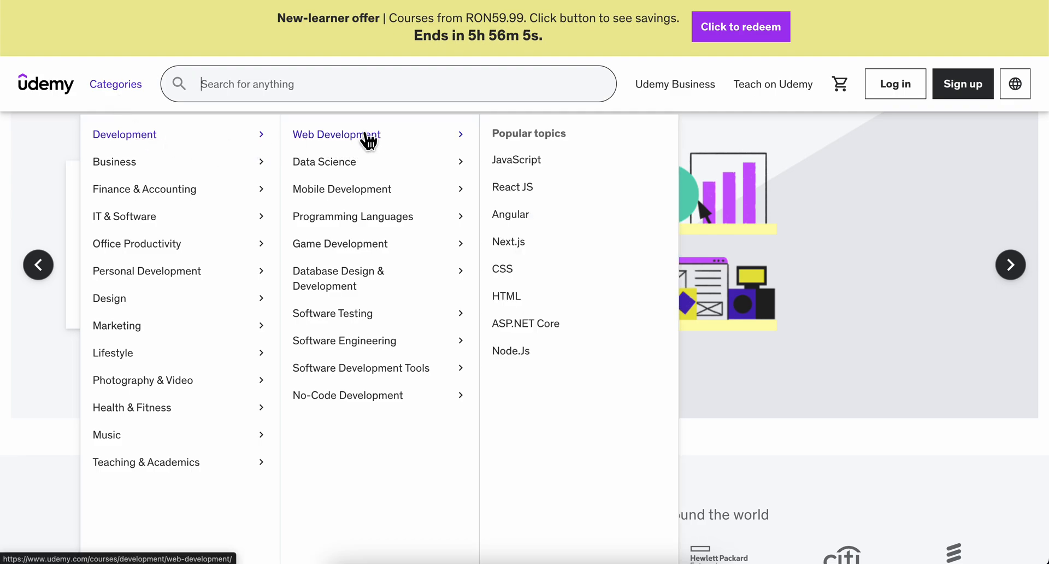
mouse_move(324, 161)
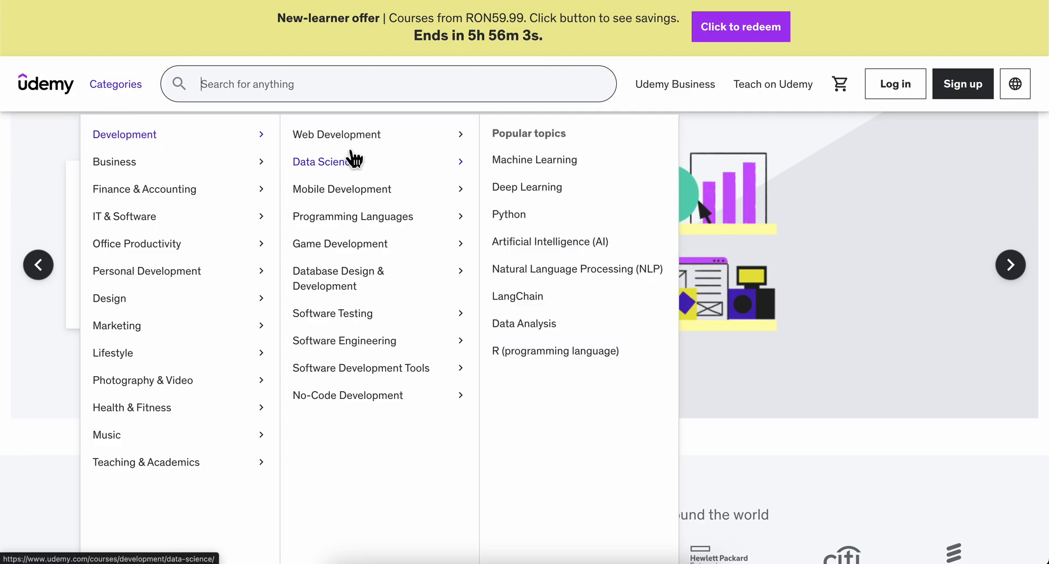
mouse_move(337, 134)
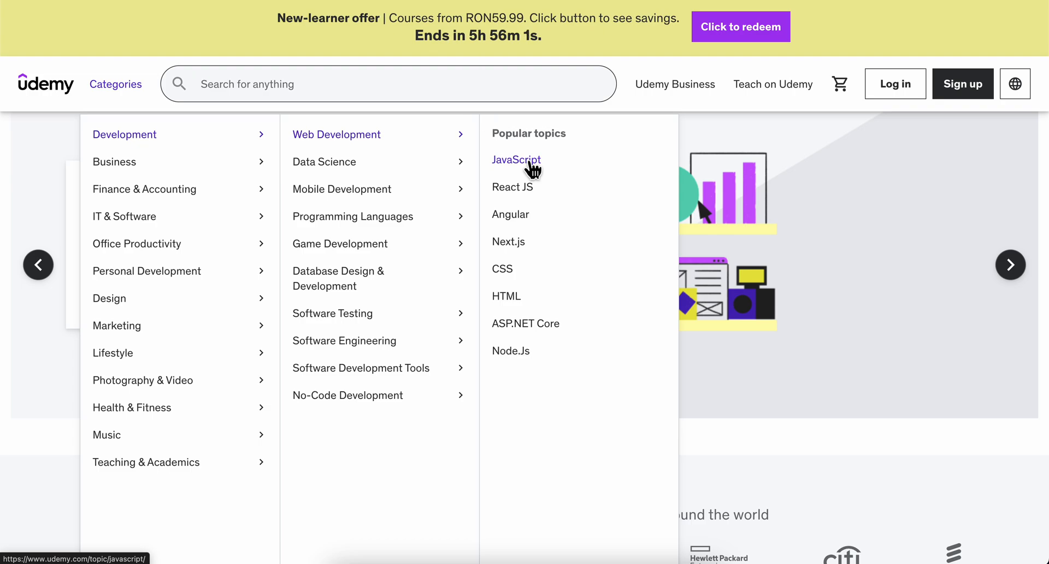
Go to the JavaScript courses and reach the Master JavaScript from Basics to Advanced course
left_click(516, 159)
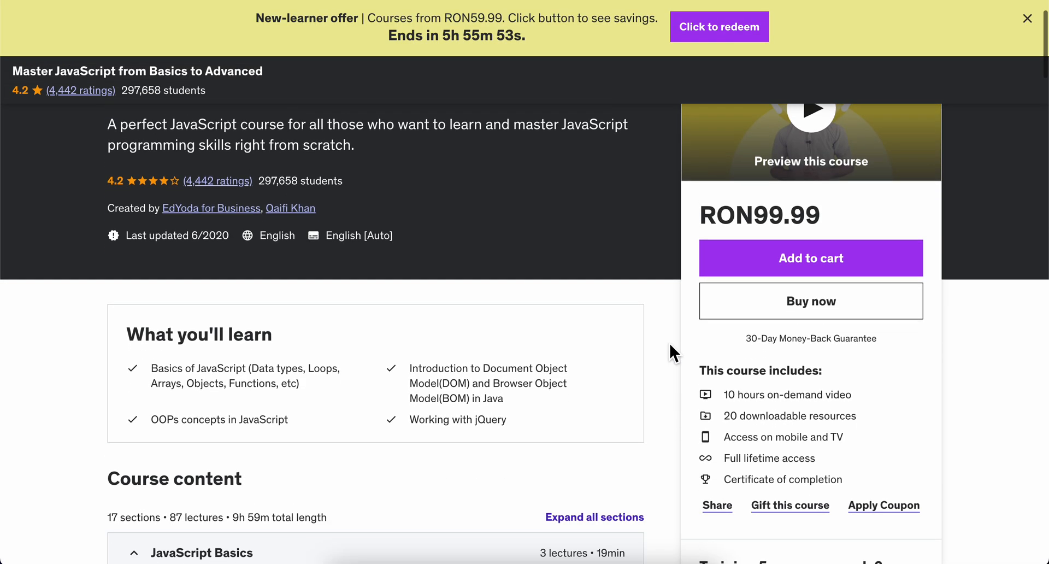
scroll("down", 3)
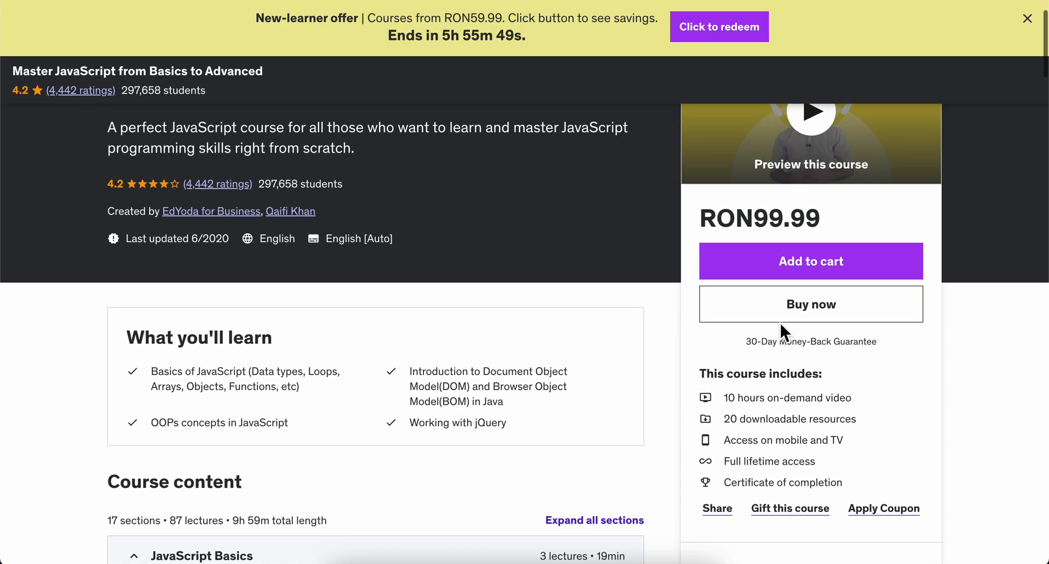
Buy the JavaScript course now, landing on the sign-up page, and reopen the Categories menu
left_click(962, 25)
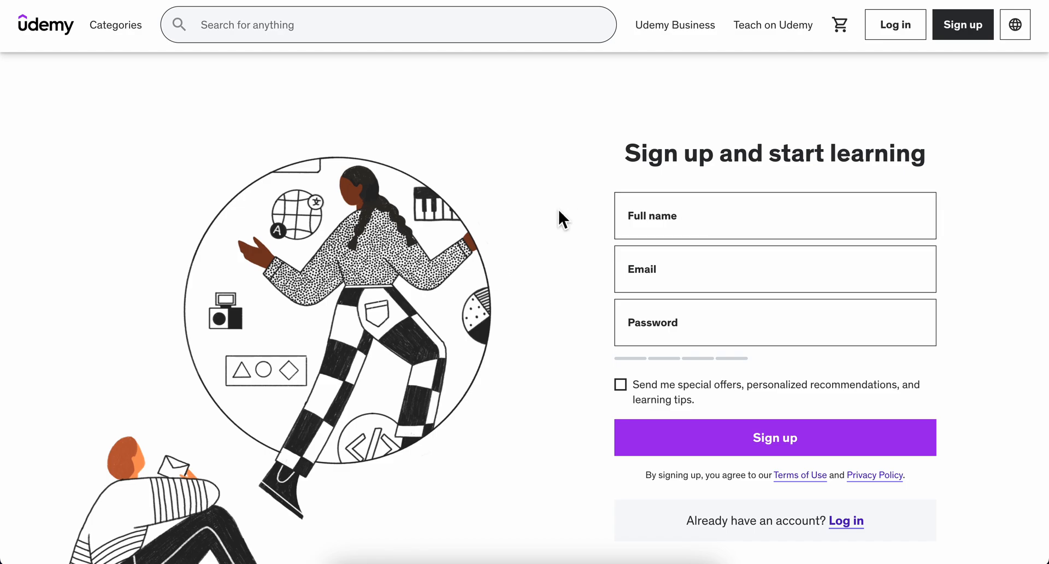
mouse_move(187, 114)
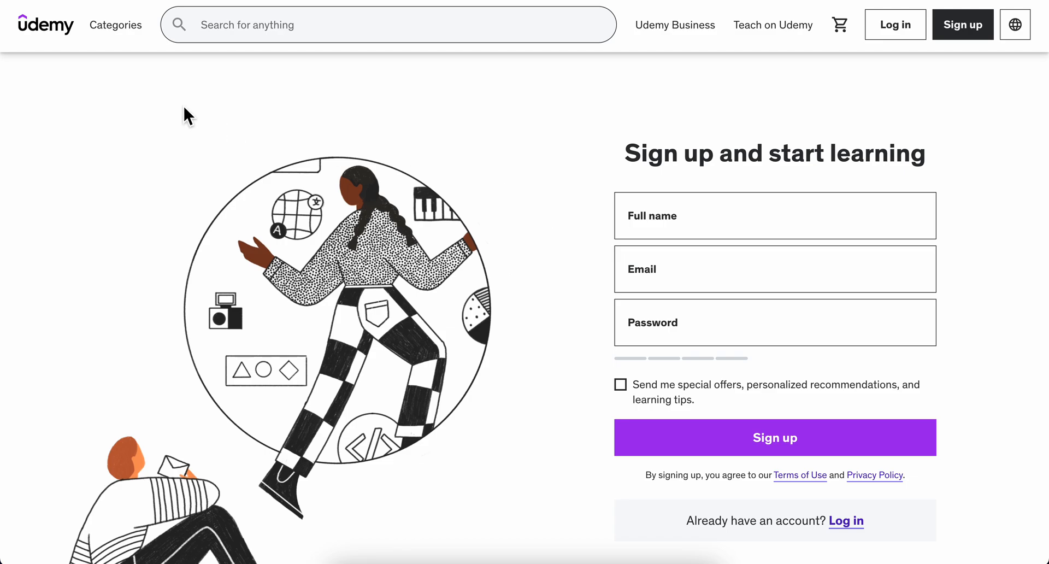
left_click(115, 25)
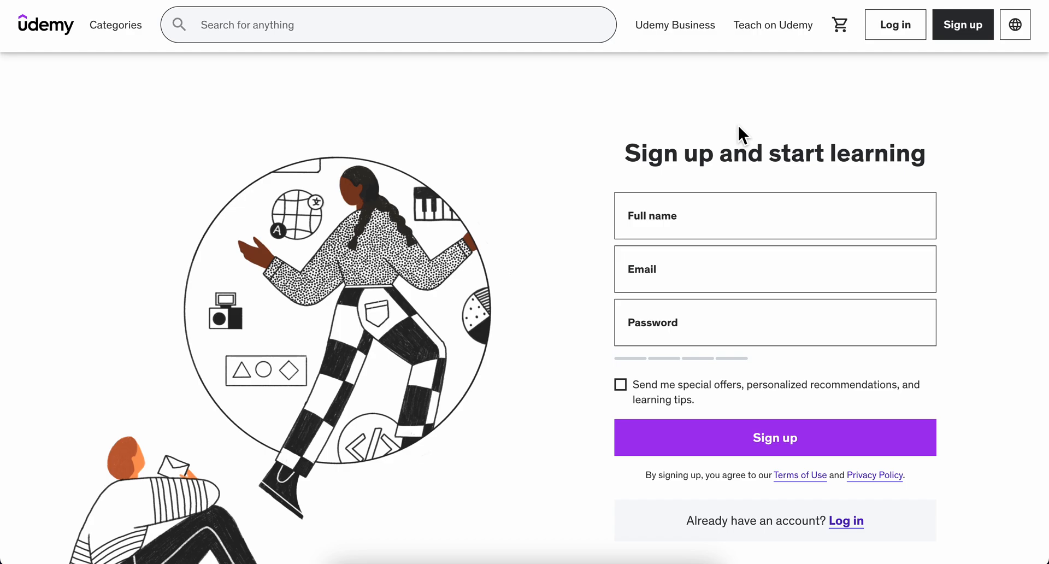
mouse_move(610, 132)
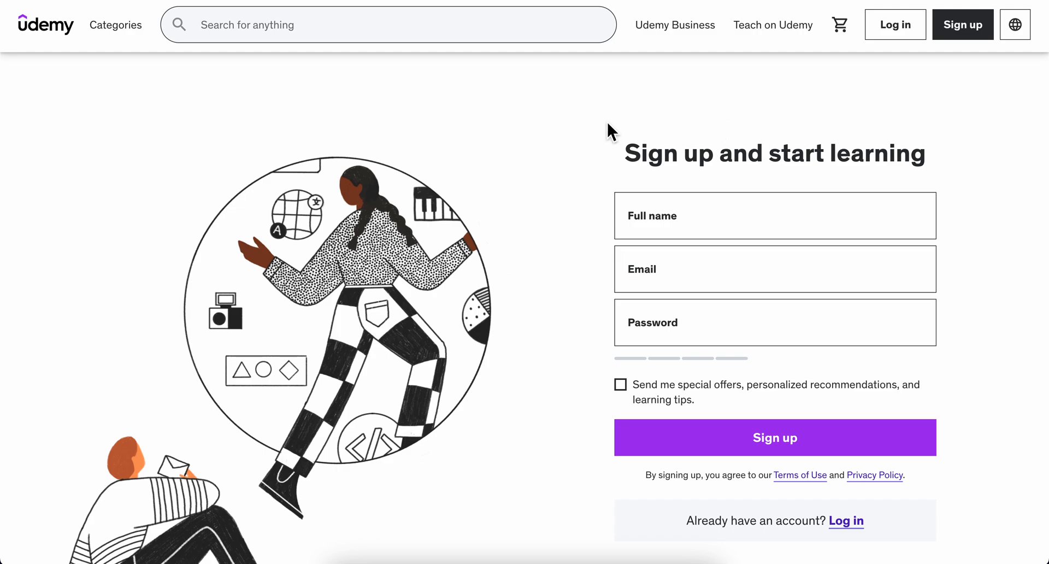
mouse_move(64, 34)
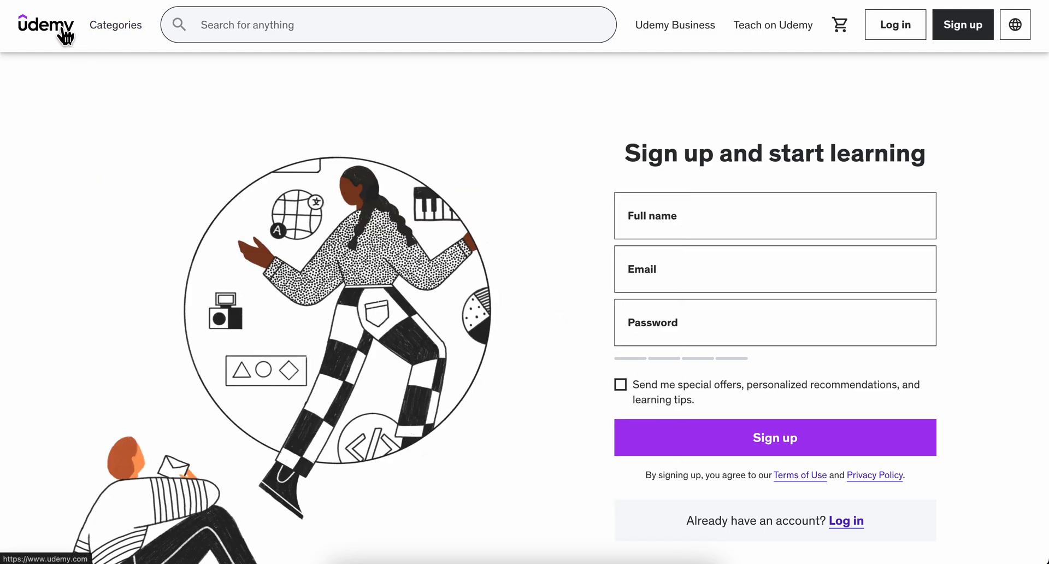
left_click(114, 25)
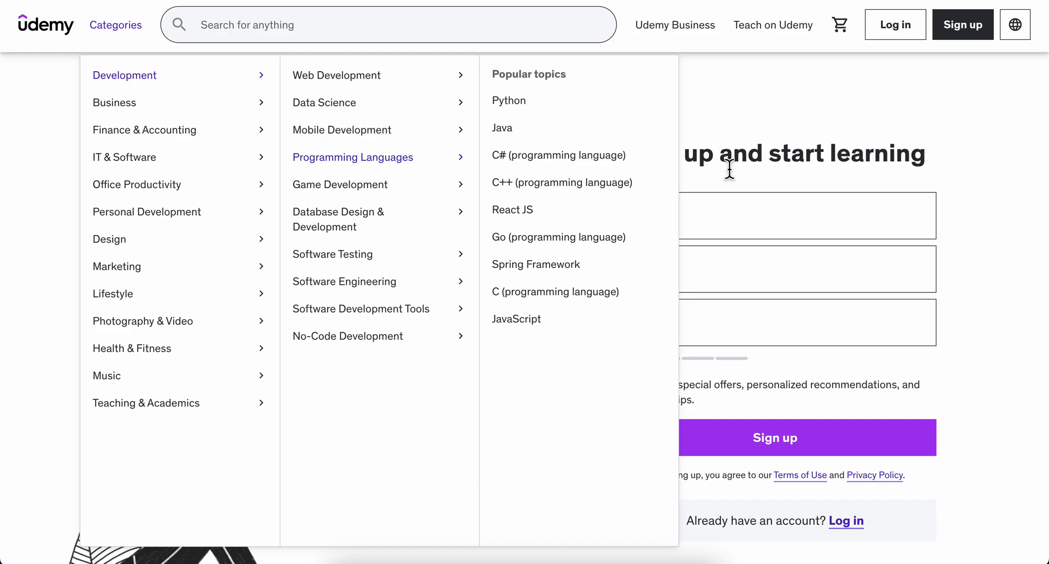